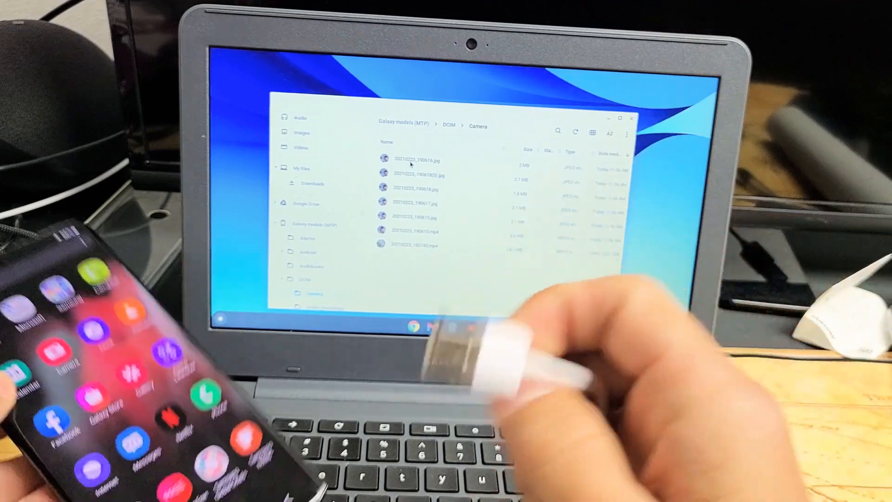
Show the My files contents, listing only Downloads
left_click(301, 182)
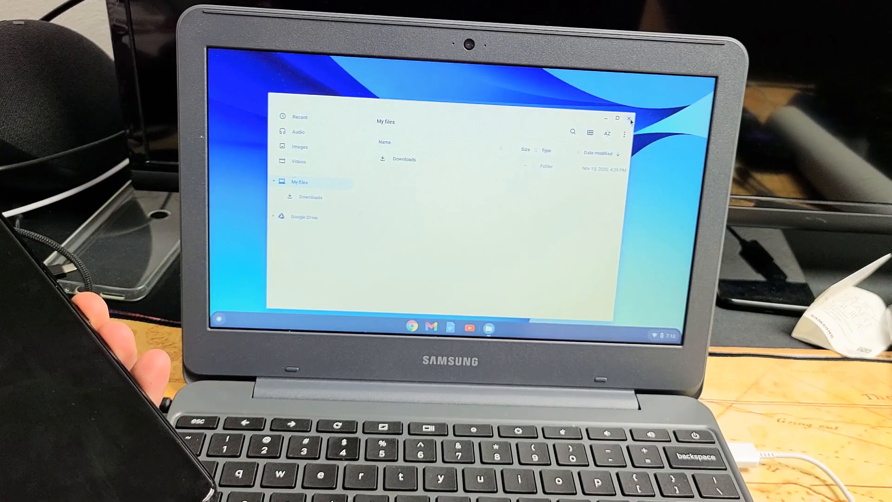
Open the DCIM folder on the Galaxy phone, showing Camera, Screenshots and Screen recordings
left_click(630, 119)
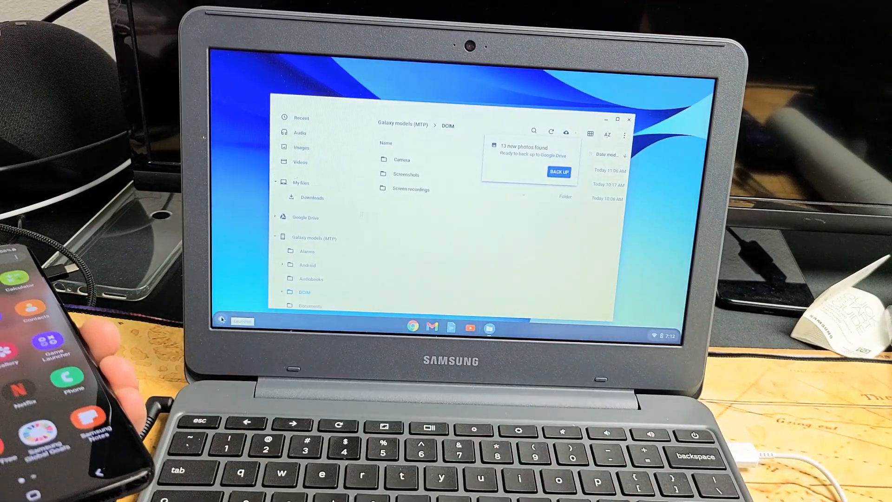
Dismiss the '13 new photos found' backup notification
left_click(221, 320)
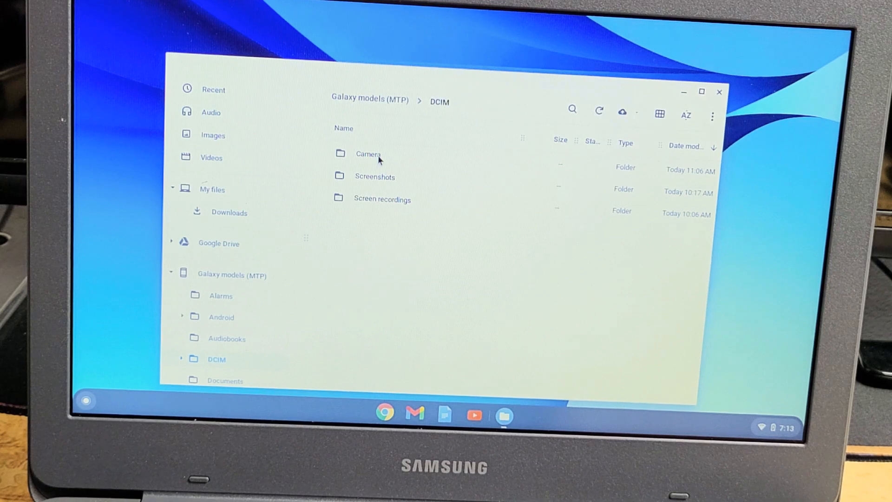
Open the phone's Camera folder and select the photos and videos to copy
double_click(368, 154)
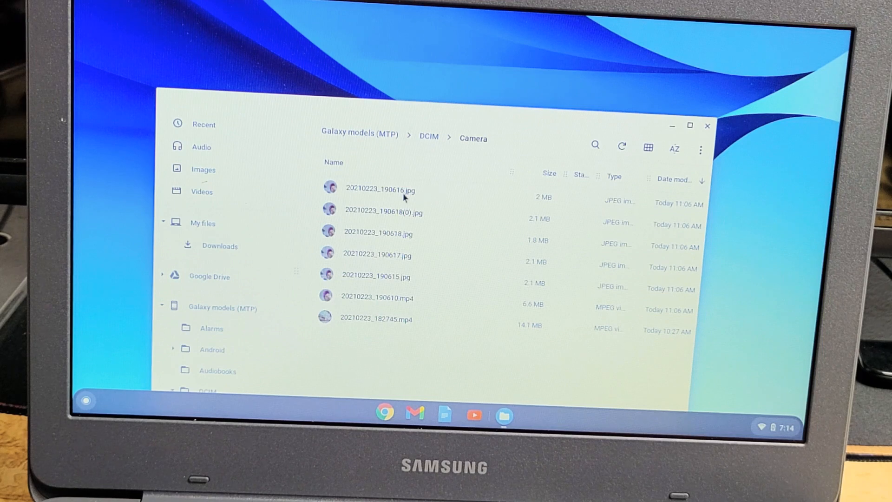
left_click(380, 189)
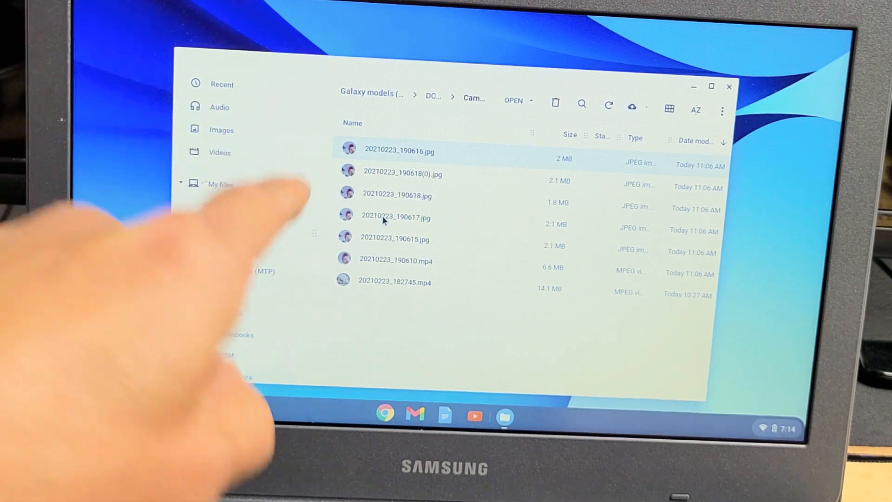
Create a new folder under My files named 's21 ultra'
left_click(220, 184)
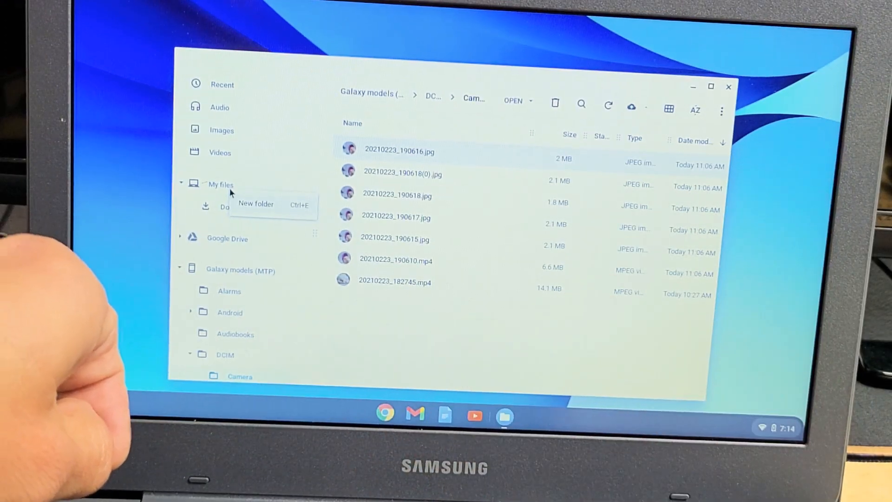
left_click(256, 204)
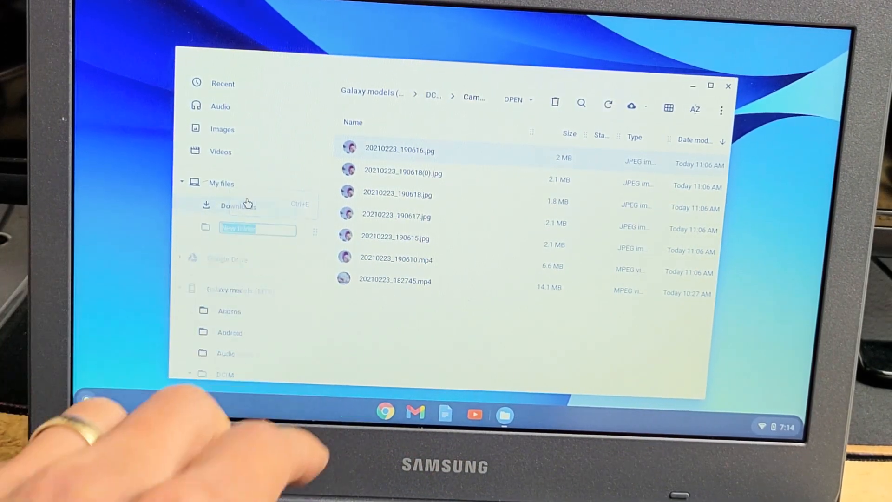
type("w21")
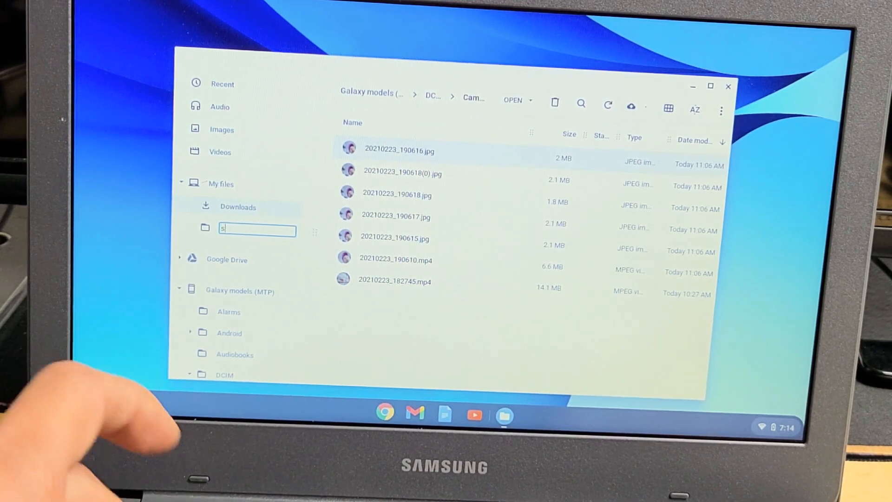
type("21 ultra")
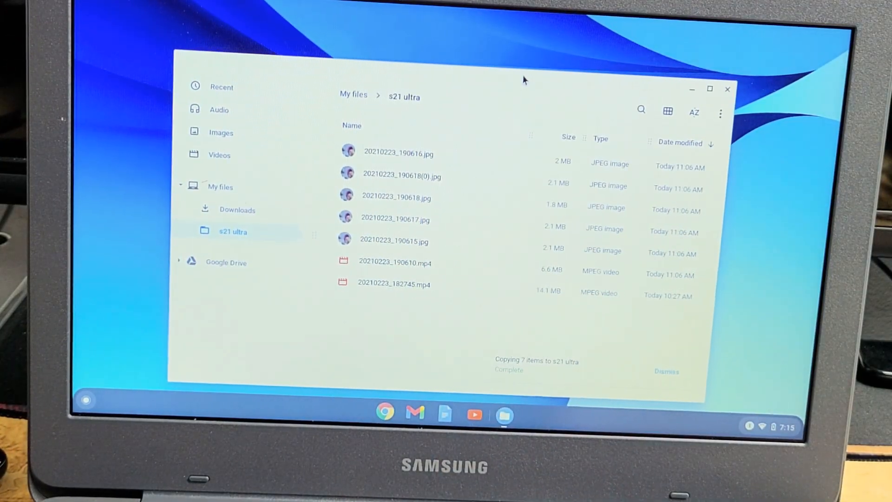
Dismiss the finished copy notice and close the Files window
left_click(666, 371)
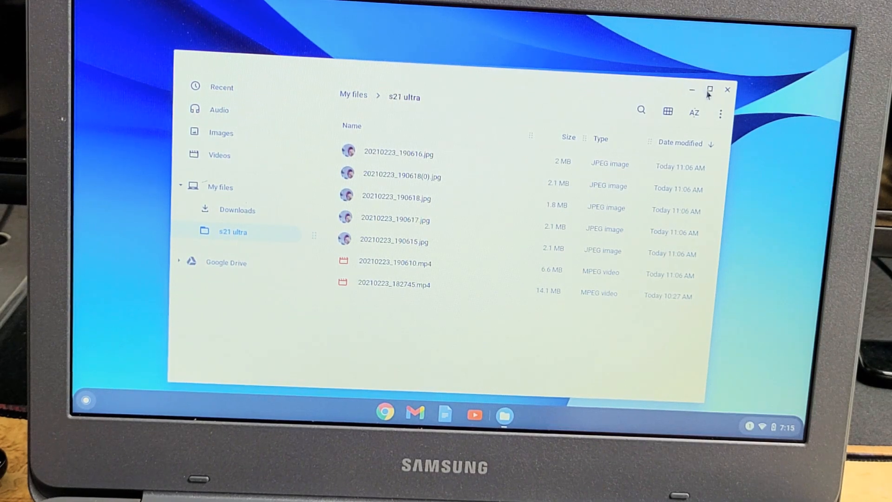
left_click(727, 89)
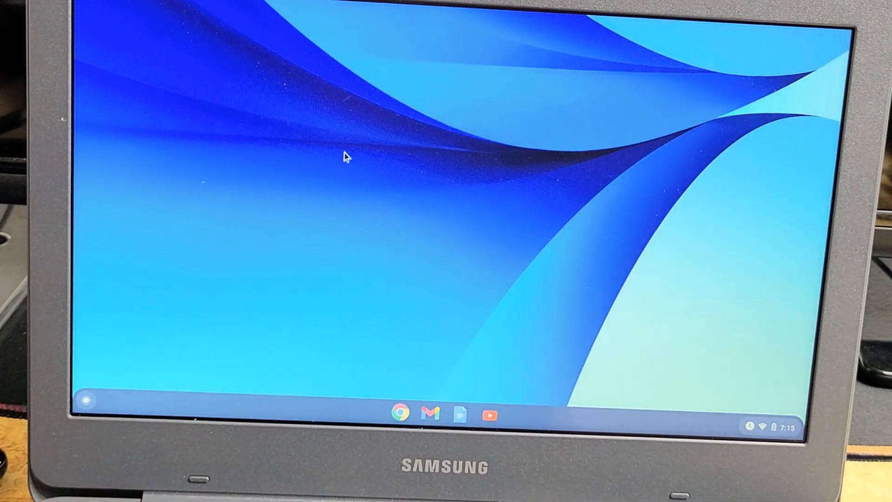